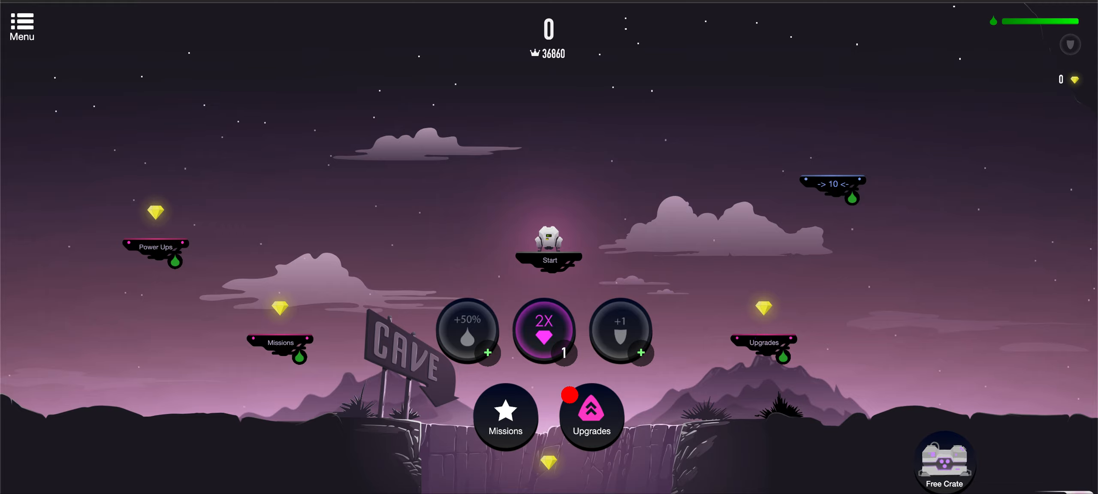
{"action": "mouse_move", "coordinate": [685, 327]}
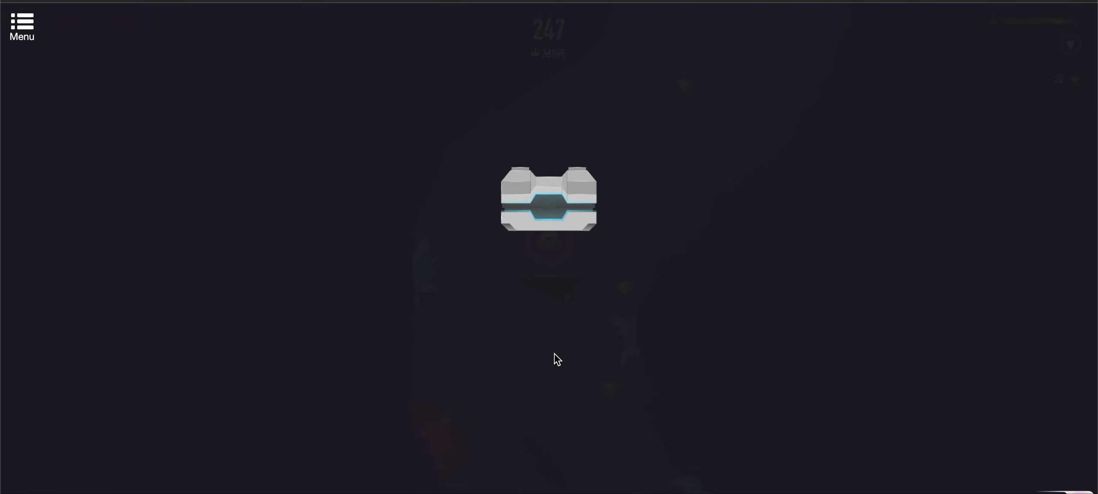
Equip Engine Booster V1 from the crate, close the 20/250 Gem Challenge at 313 points, and play again
{"action": "left_click", "coordinate": [548, 199]}
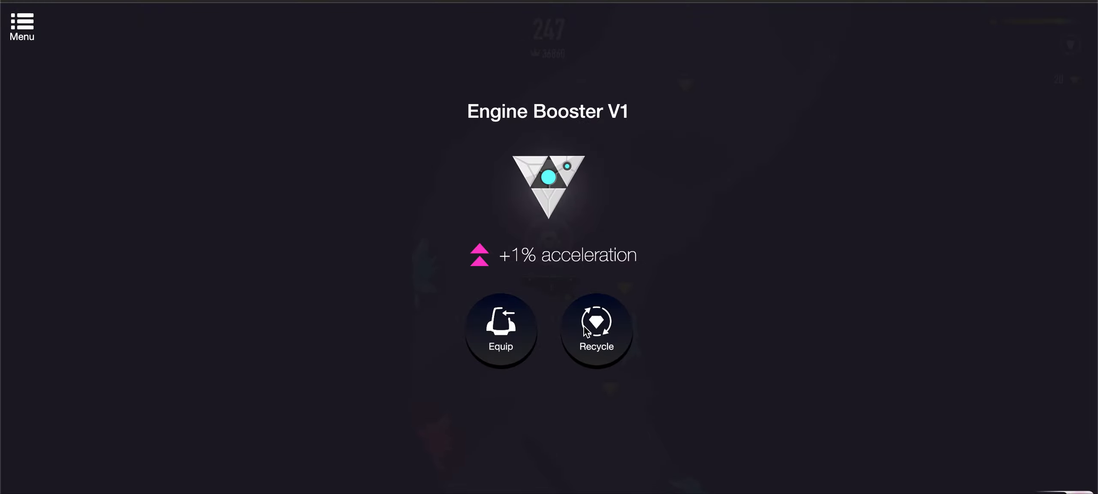
{"action": "left_click", "coordinate": [500, 329]}
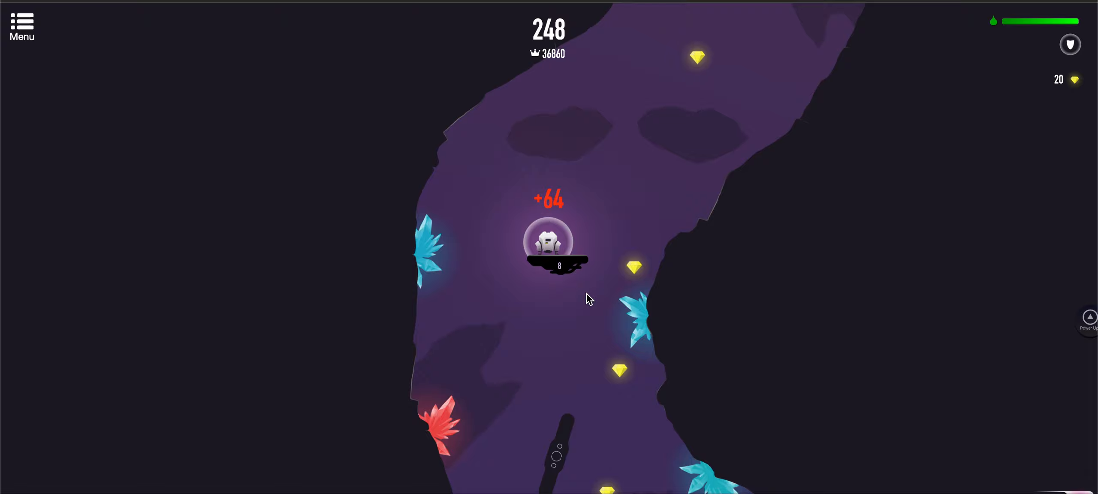
{"action": "left_click", "coordinate": [1088, 318]}
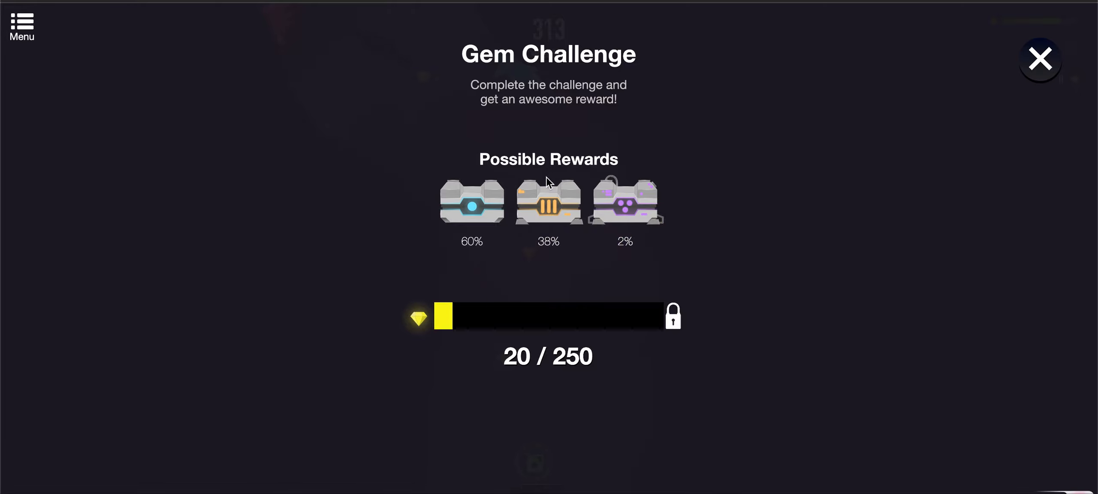
{"action": "left_click", "coordinate": [1039, 59]}
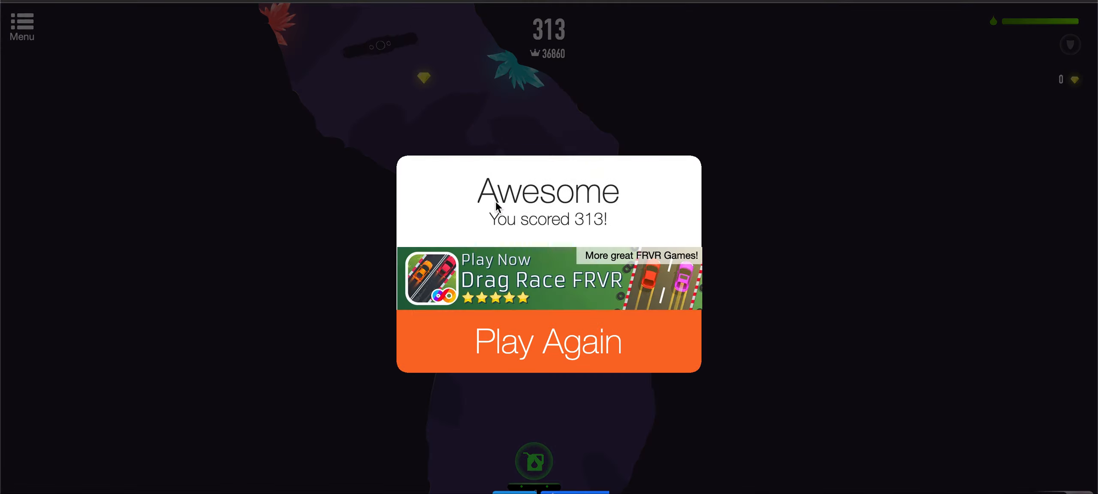
{"action": "left_click", "coordinate": [548, 341]}
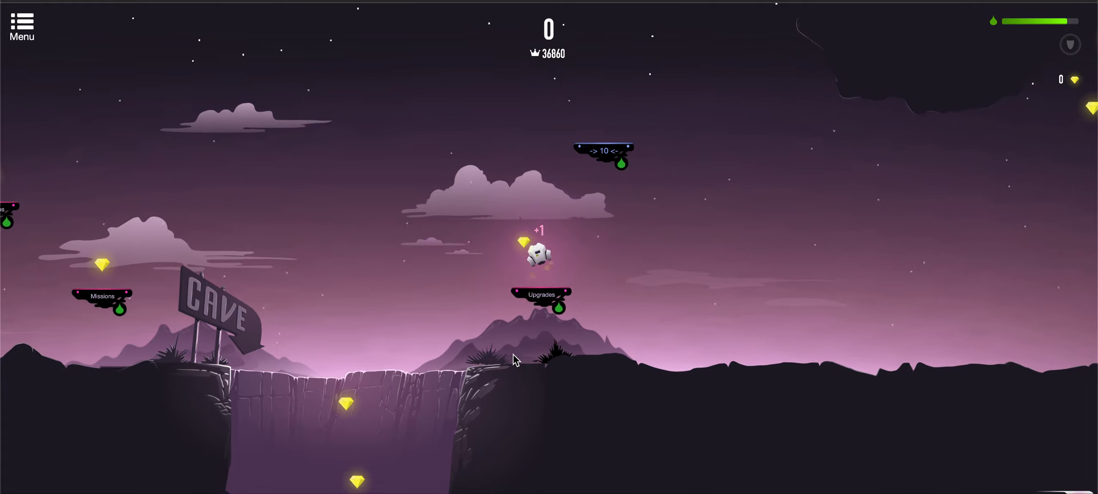
Buy acceleration and gem-attraction ship upgrades, revealing a new +2% acceleration part
{"action": "left_click", "coordinate": [540, 294]}
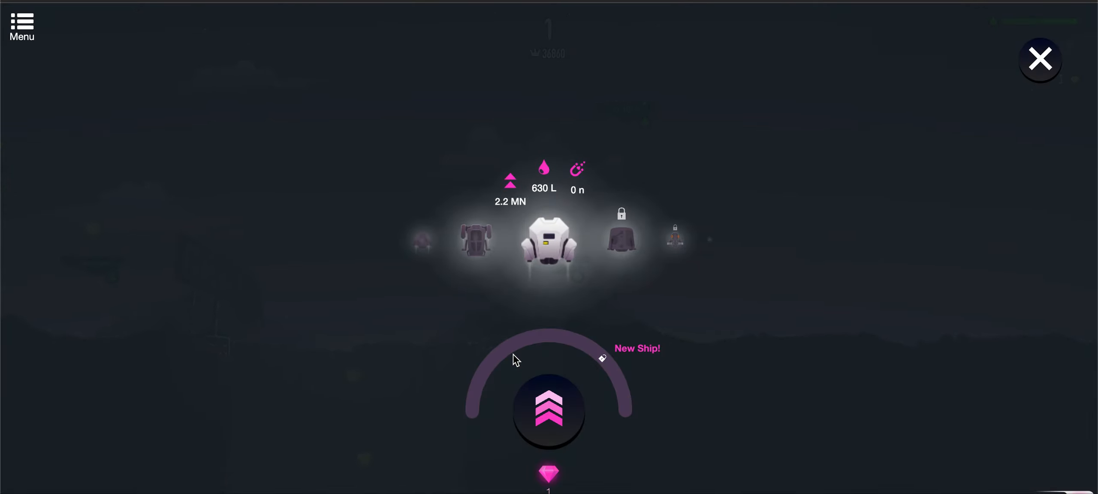
{"action": "left_click", "coordinate": [548, 411]}
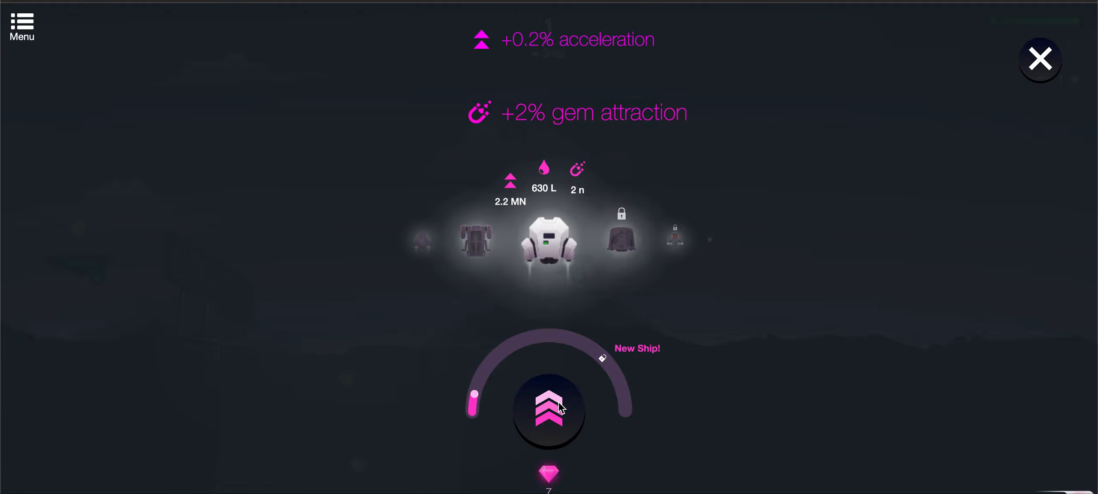
{"action": "left_click", "coordinate": [549, 411]}
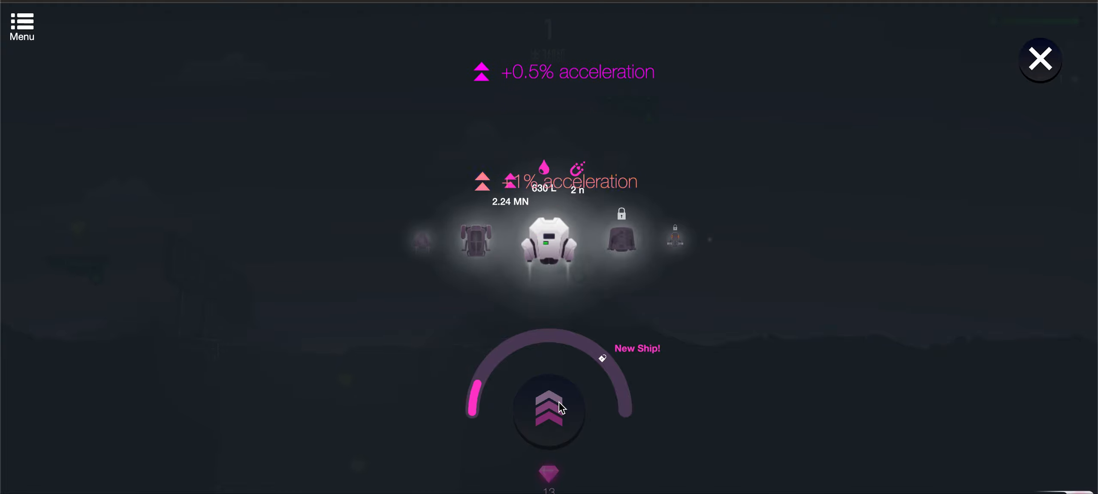
{"action": "left_click", "coordinate": [1040, 59]}
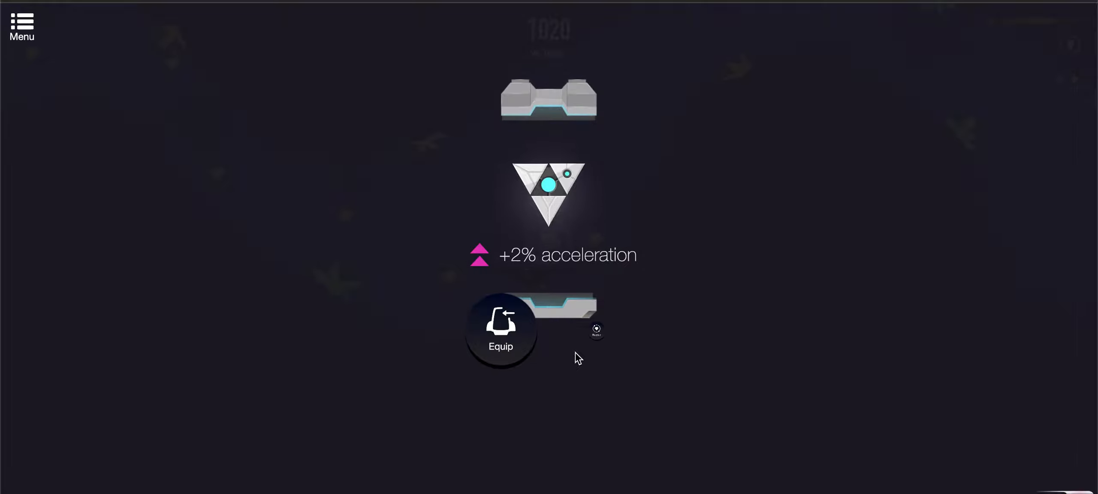
Equip the +2% acceleration part and fly until crashing at 3258 points
{"action": "left_click", "coordinate": [500, 329]}
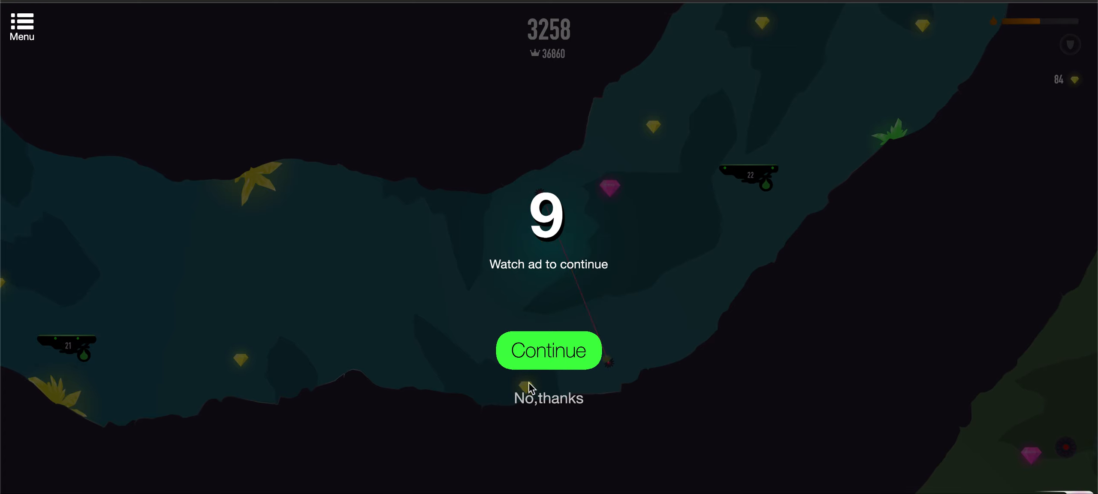
Decline the continue offer, close the Gem Challenge, and play again after 3258 points
{"action": "left_click", "coordinate": [548, 398]}
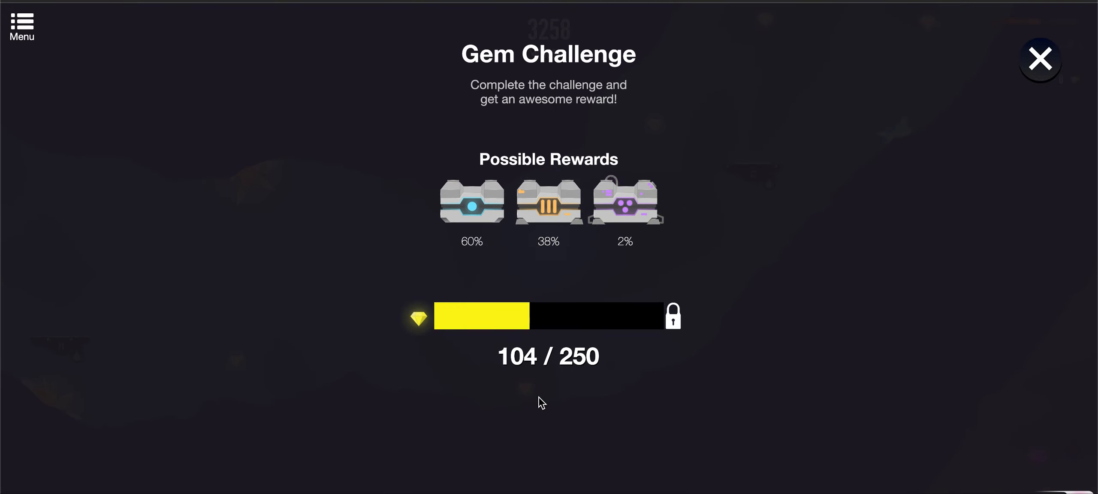
{"action": "left_click", "coordinate": [1040, 58]}
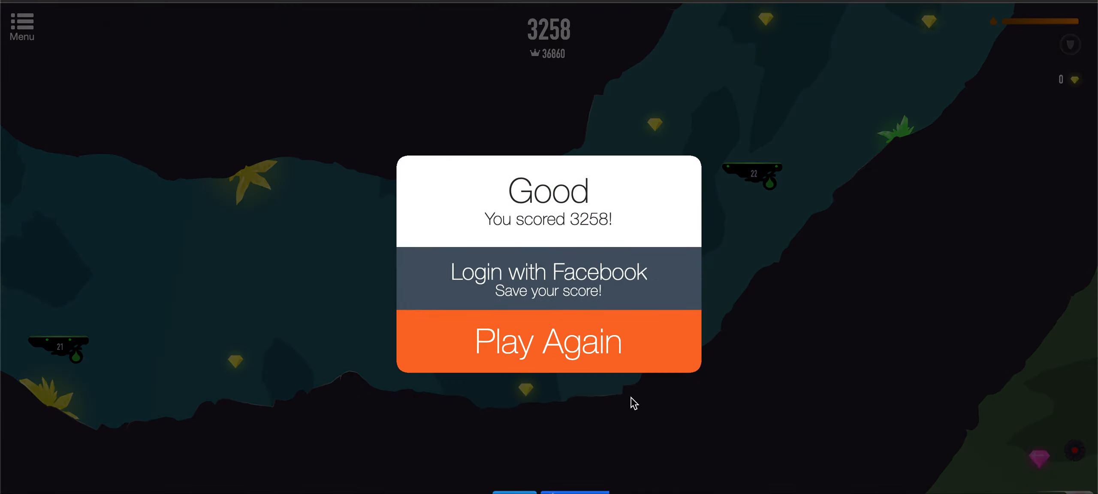
{"action": "left_click", "coordinate": [548, 343]}
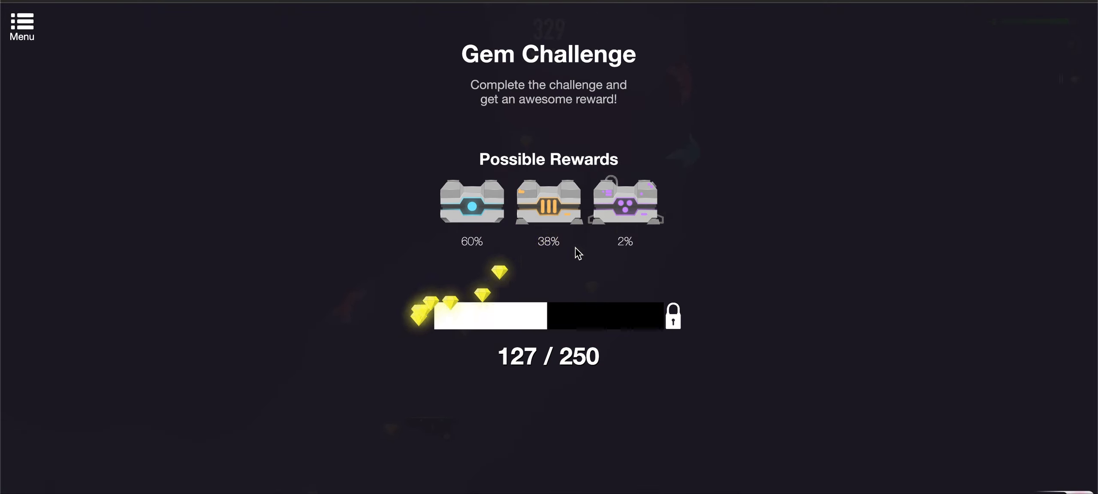
{"action": "mouse_move", "coordinate": [1041, 58]}
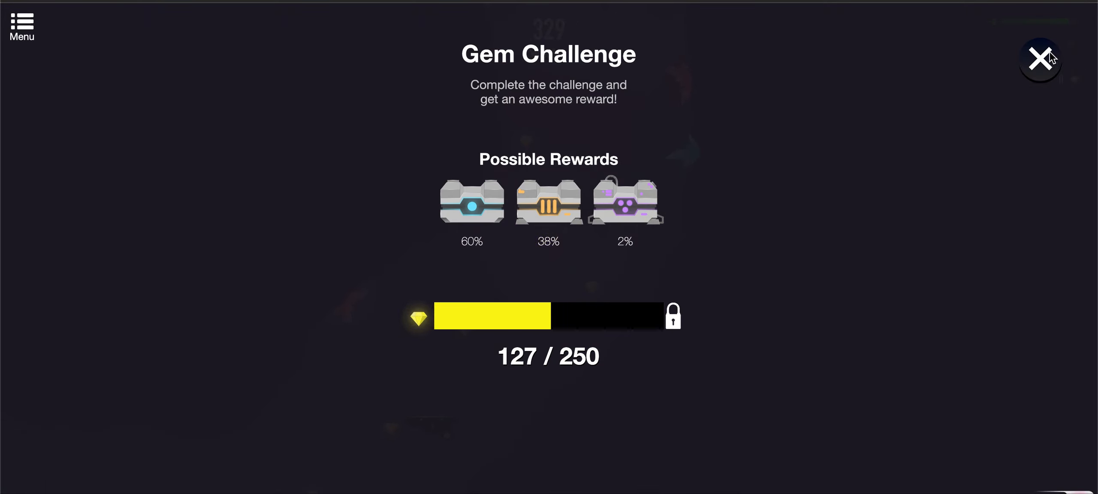
Close the Gem Challenge after the 329-point run and start a fresh game
{"action": "left_click", "coordinate": [1040, 59]}
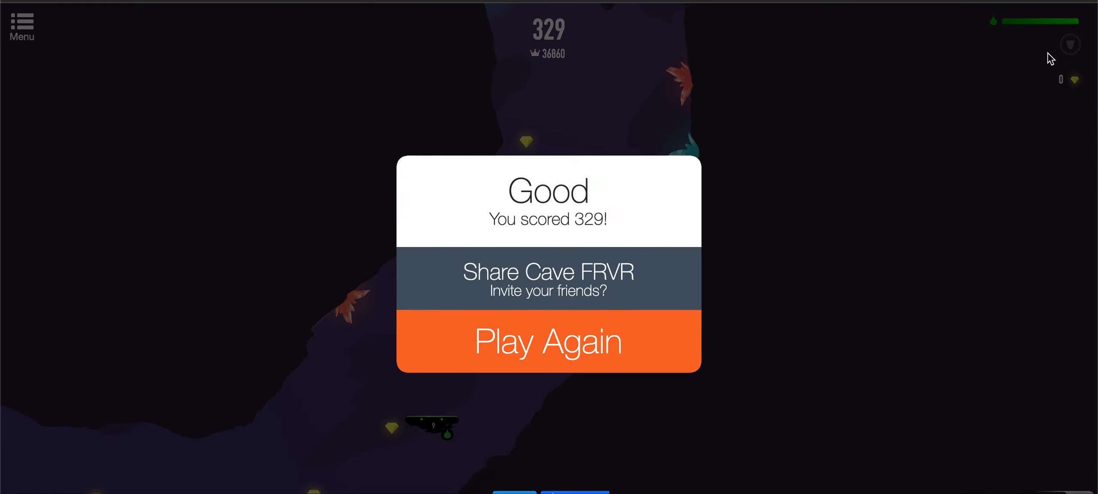
{"action": "mouse_move", "coordinate": [681, 344]}
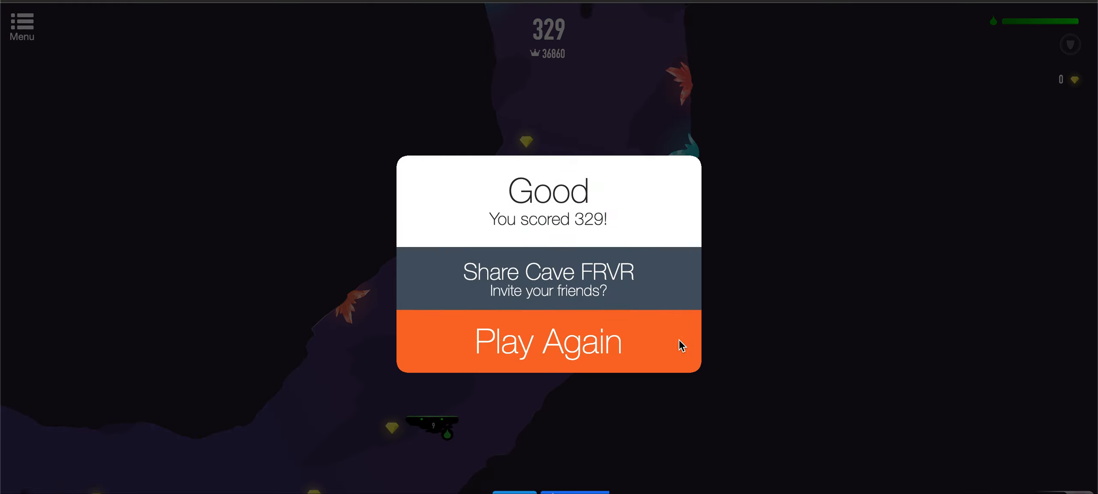
{"action": "left_click", "coordinate": [548, 342]}
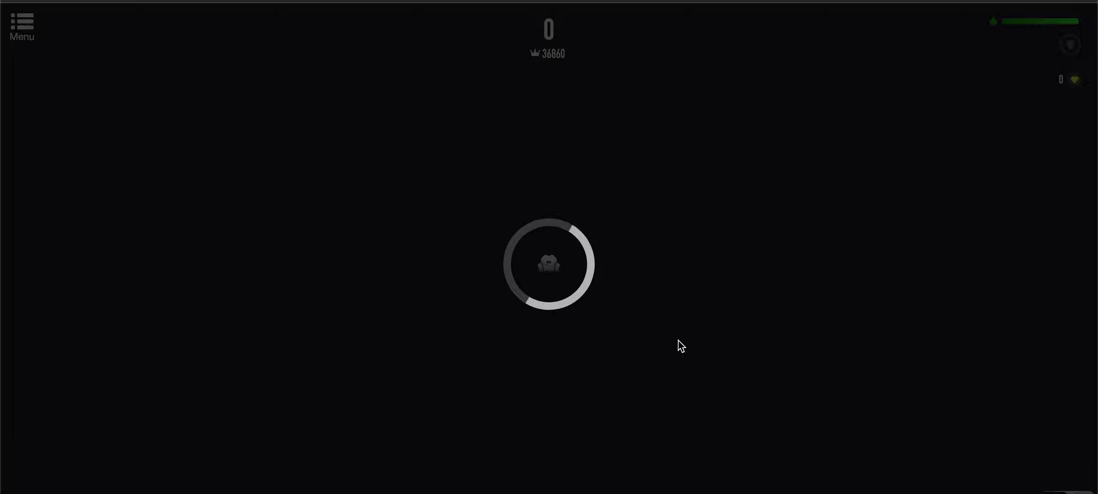